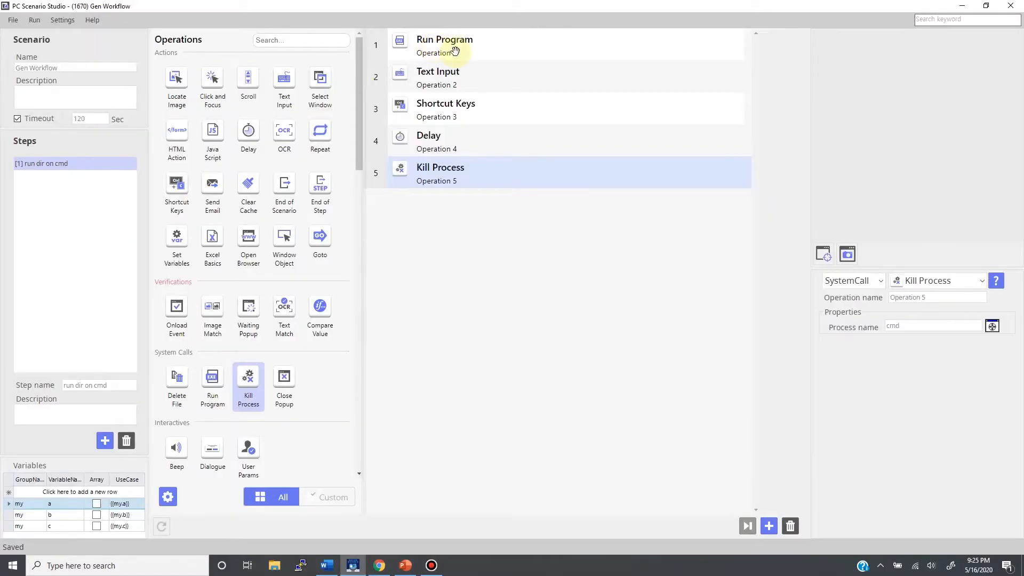
# - Review the Text Input, Shortcut Keys, Delay and Kill Process operation settings
pyautogui.click(457, 77)
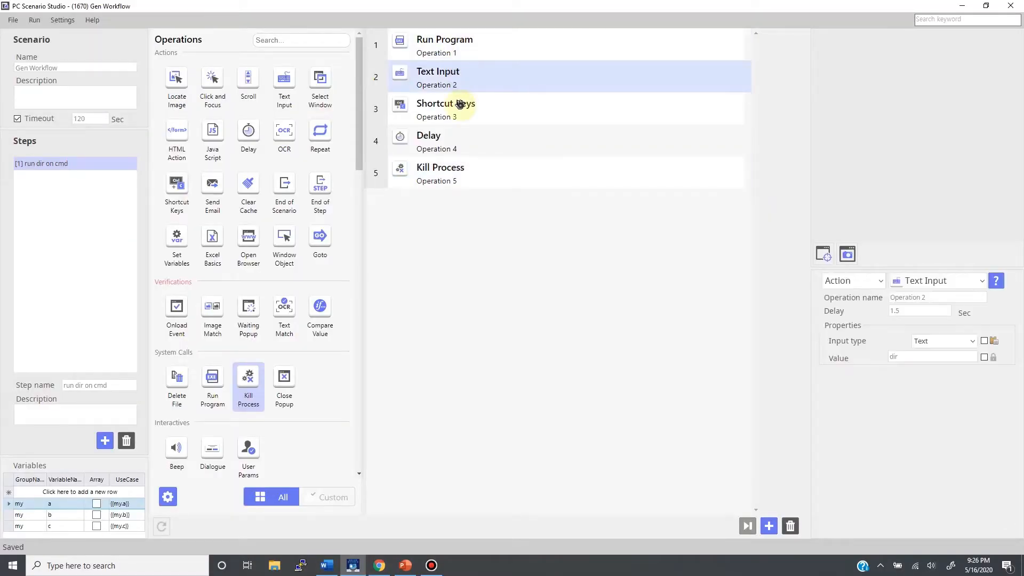
pyautogui.click(440, 167)
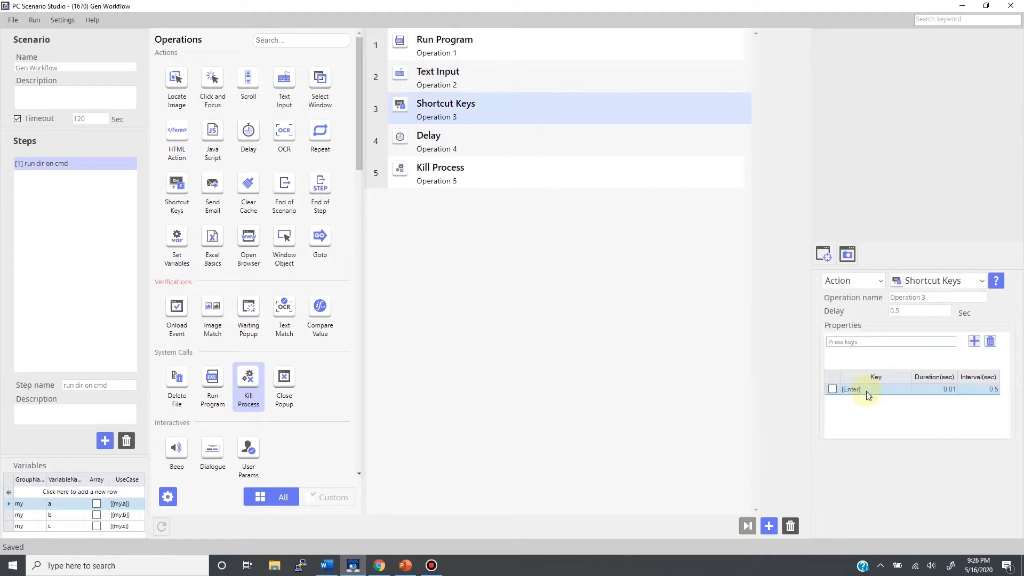
pyautogui.click(496, 140)
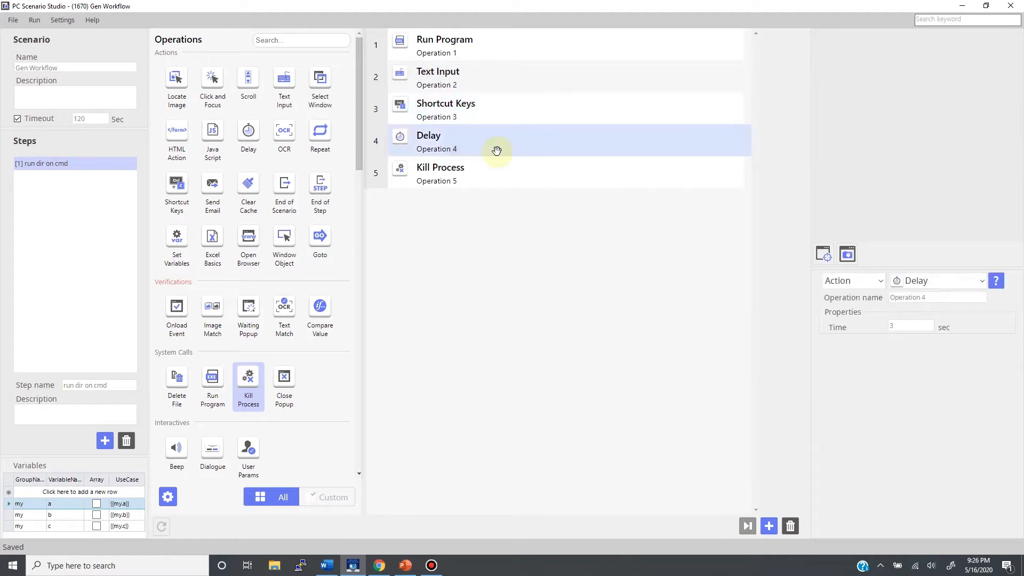
pyautogui.moveTo(480, 174)
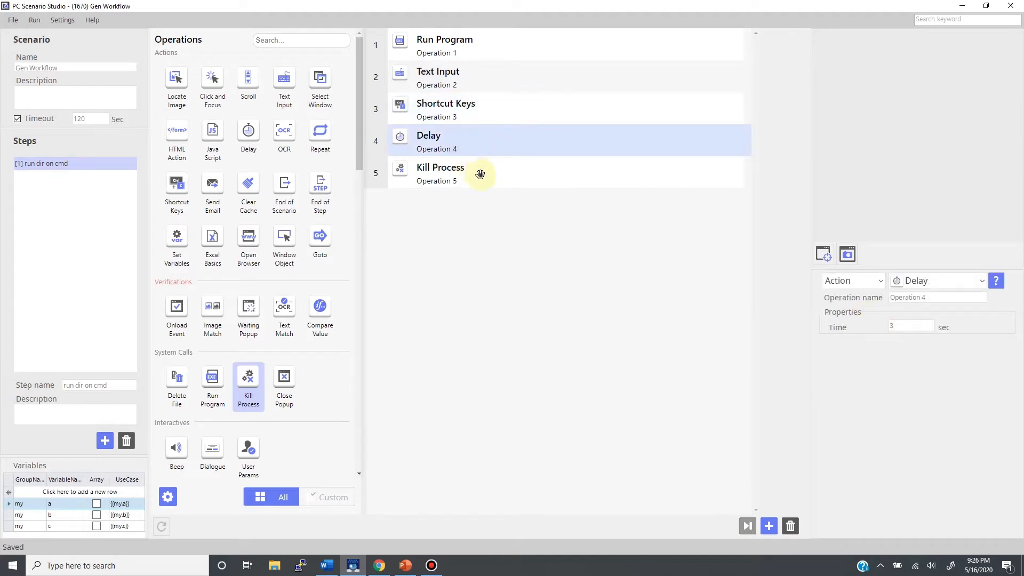
pyautogui.click(440, 173)
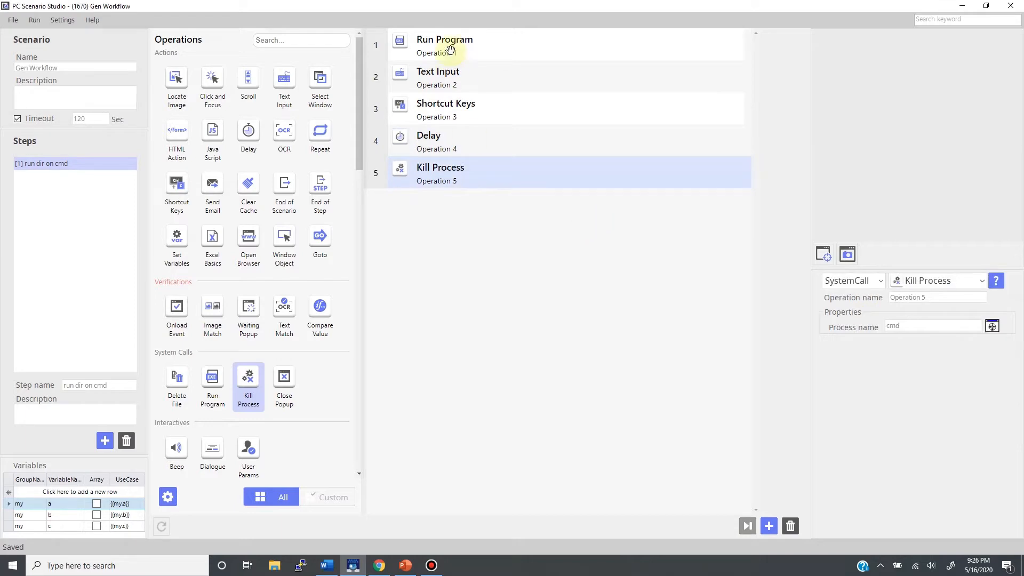
pyautogui.moveTo(476, 206)
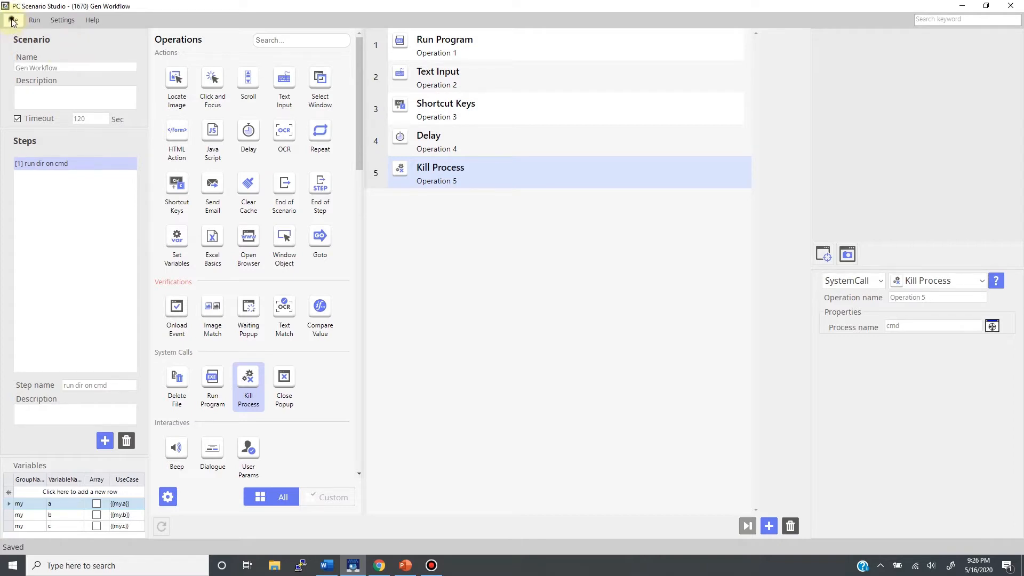
# - Save Gen Workflow to the server as version 1671 and bring up the ARGOS sign-in page
pyautogui.click(12, 20)
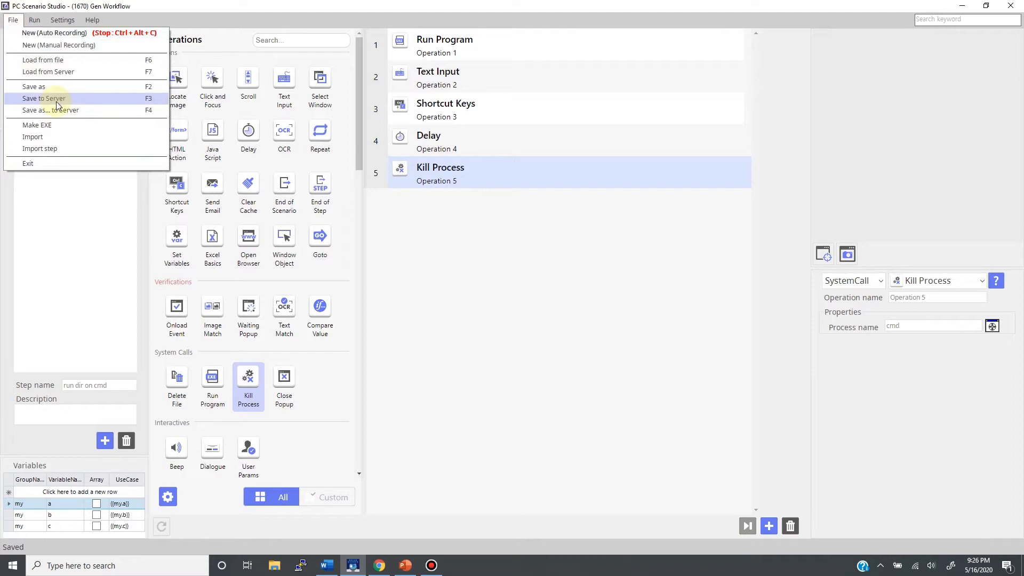
pyautogui.click(43, 99)
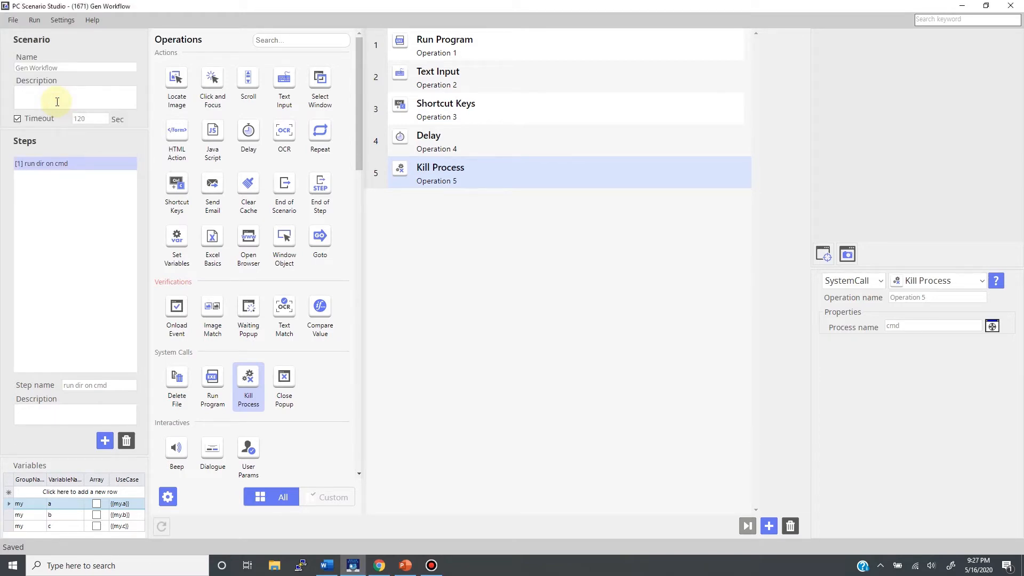
pyautogui.click(377, 565)
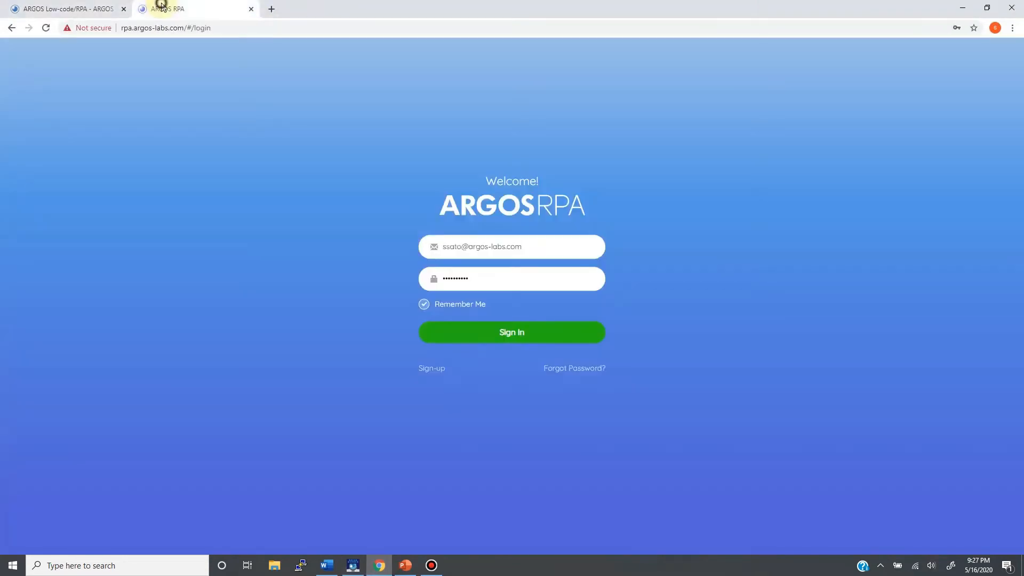
# - Sign in and view the Scenario list showing Gen Workflow updated 05/16
pyautogui.click(512, 332)
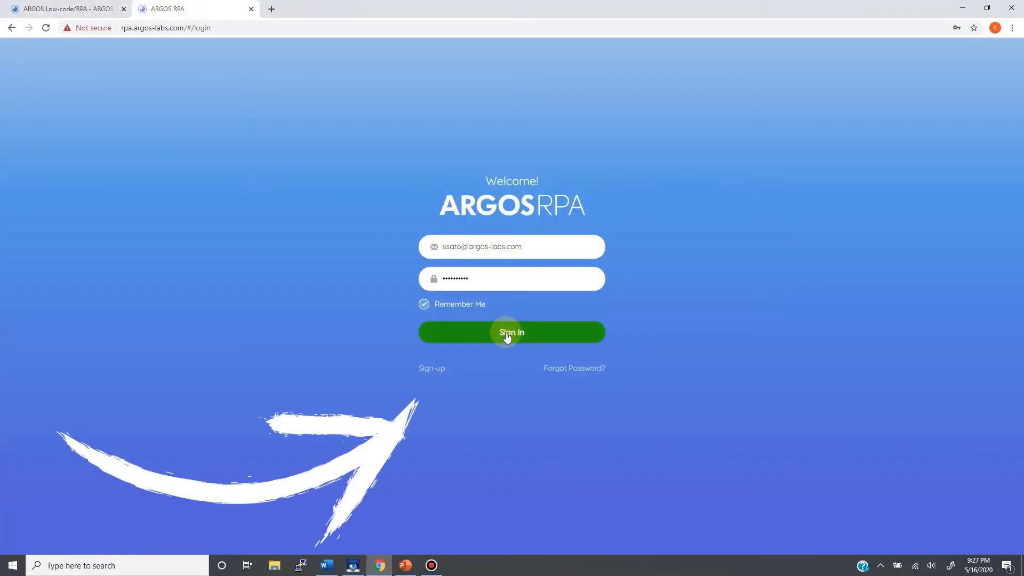
pyautogui.click(512, 332)
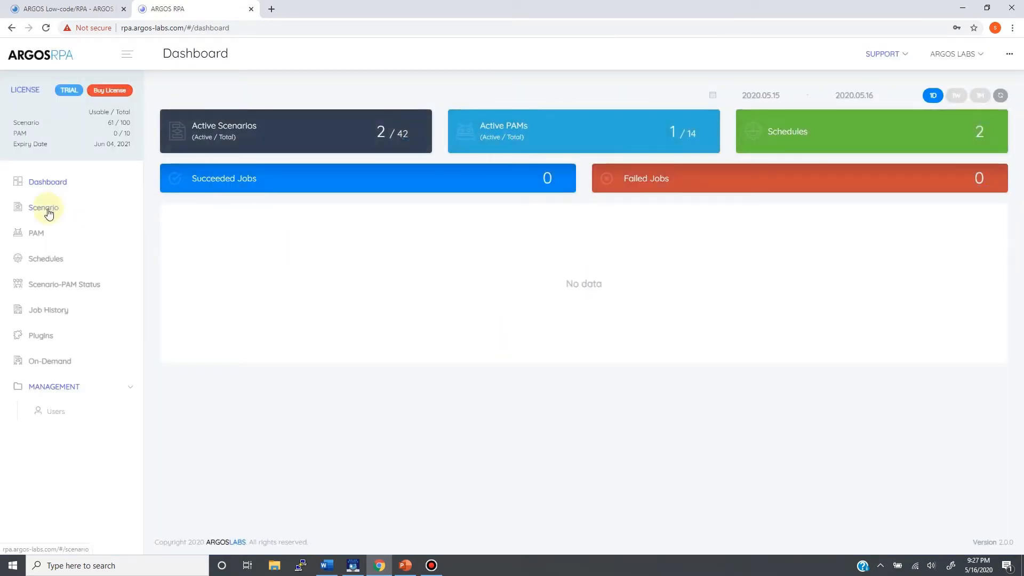
pyautogui.click(44, 207)
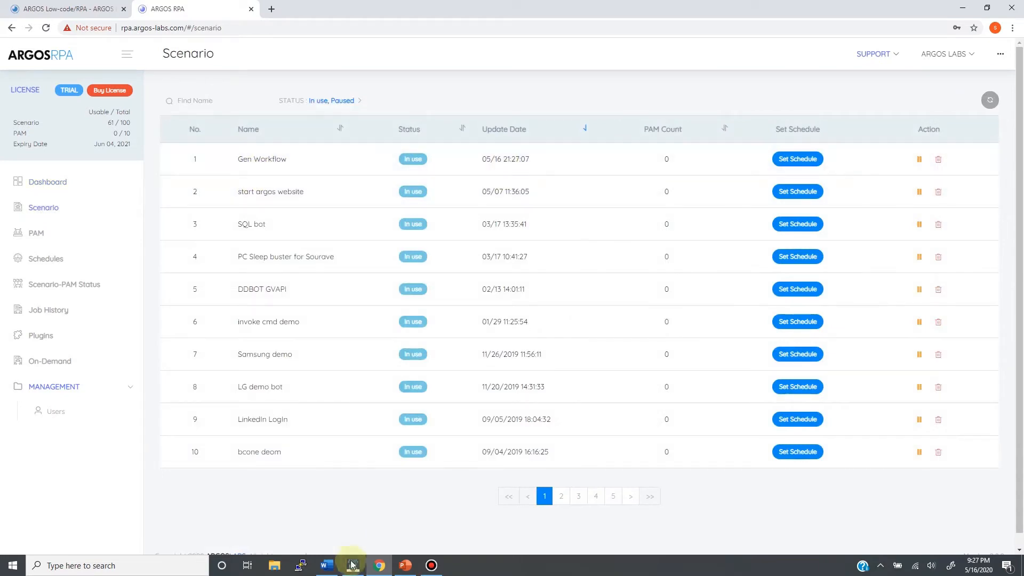
pyautogui.click(353, 566)
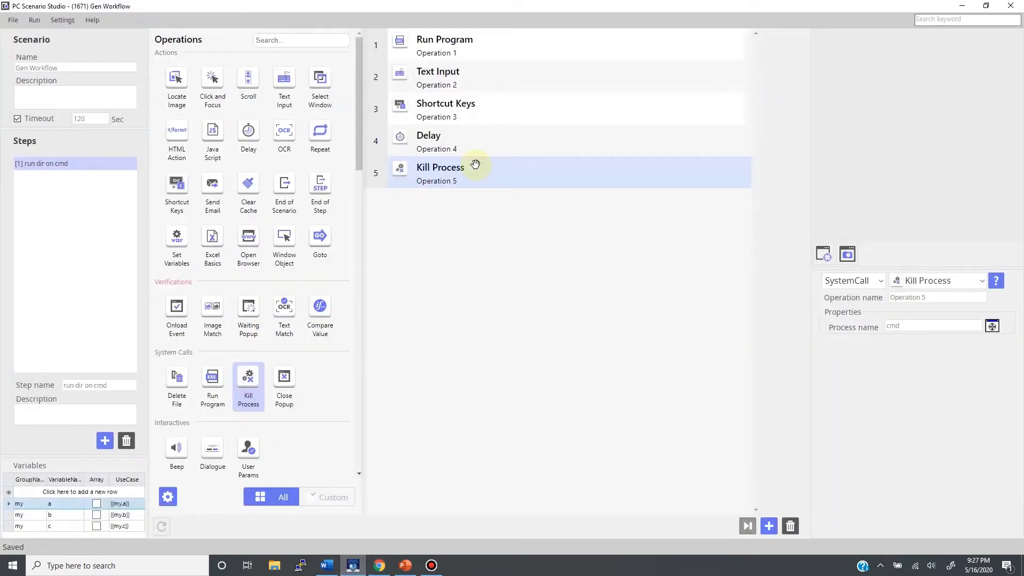
# - Export Gen Workflow as an executable with its Gen Workflow.1671 shortcut on the Desktop
pyautogui.click(11, 20)
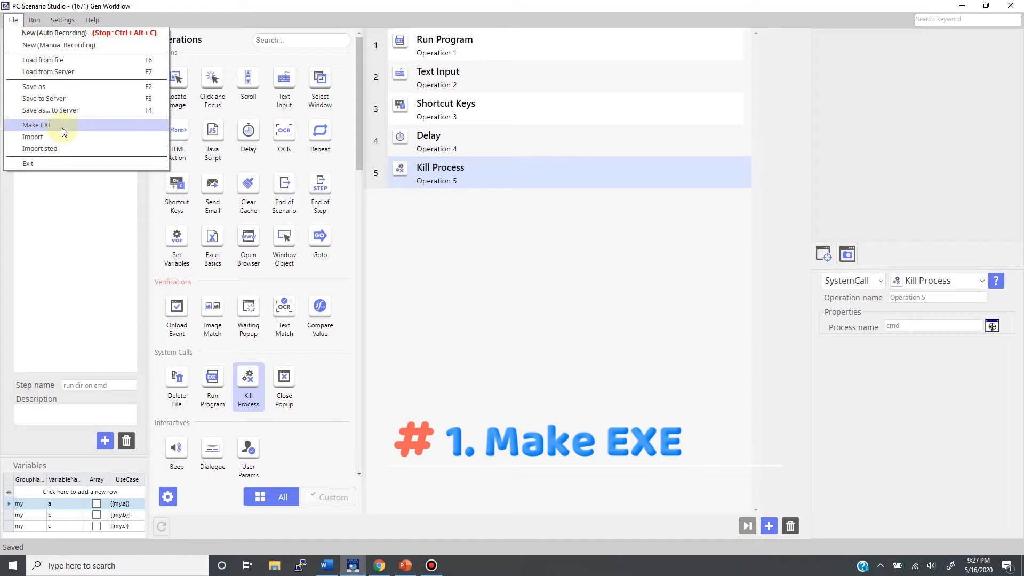
pyautogui.click(37, 125)
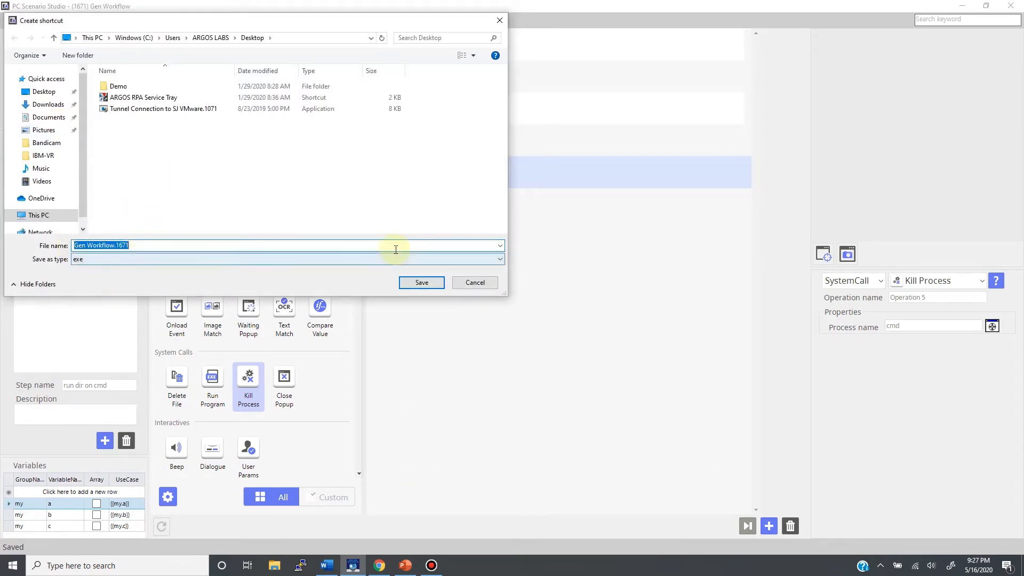
pyautogui.click(422, 282)
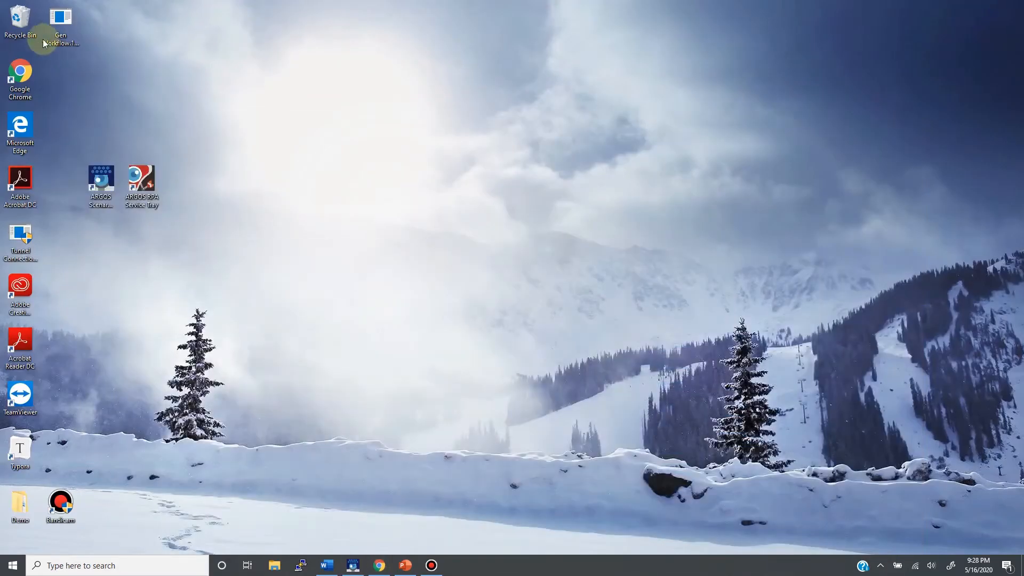
# - Move the Gen Workflow shortcut beside the ARGOS icons and run it, entering dir in the prompt
pyautogui.moveTo(61, 20); pyautogui.dragTo(223, 186)
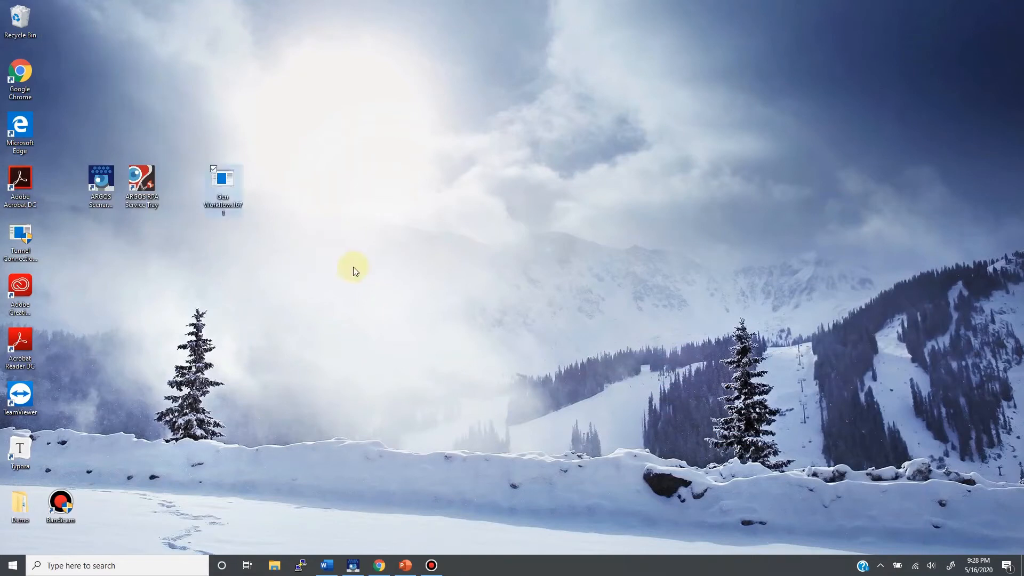
pyautogui.click(354, 268)
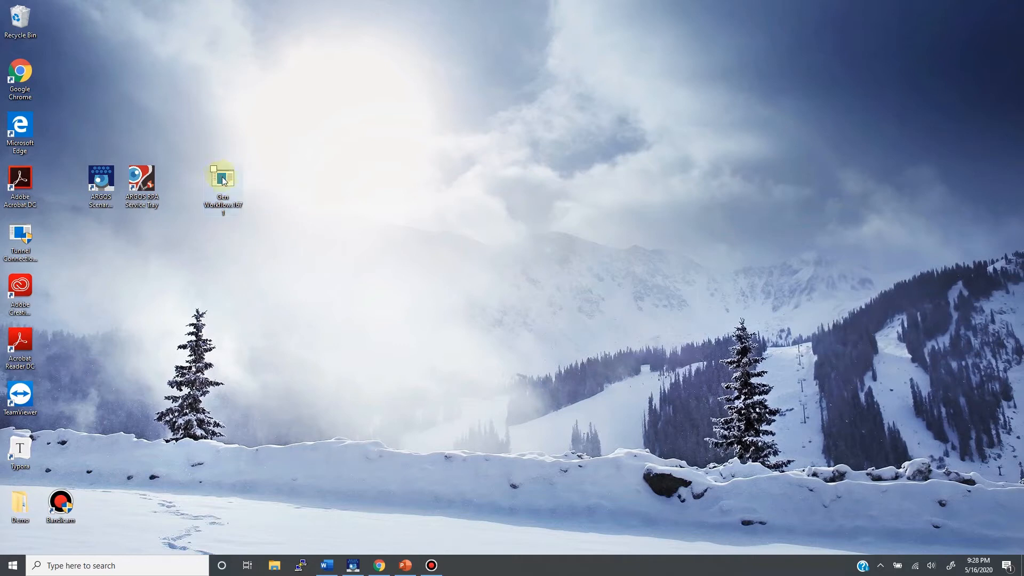
pyautogui.click(222, 179)
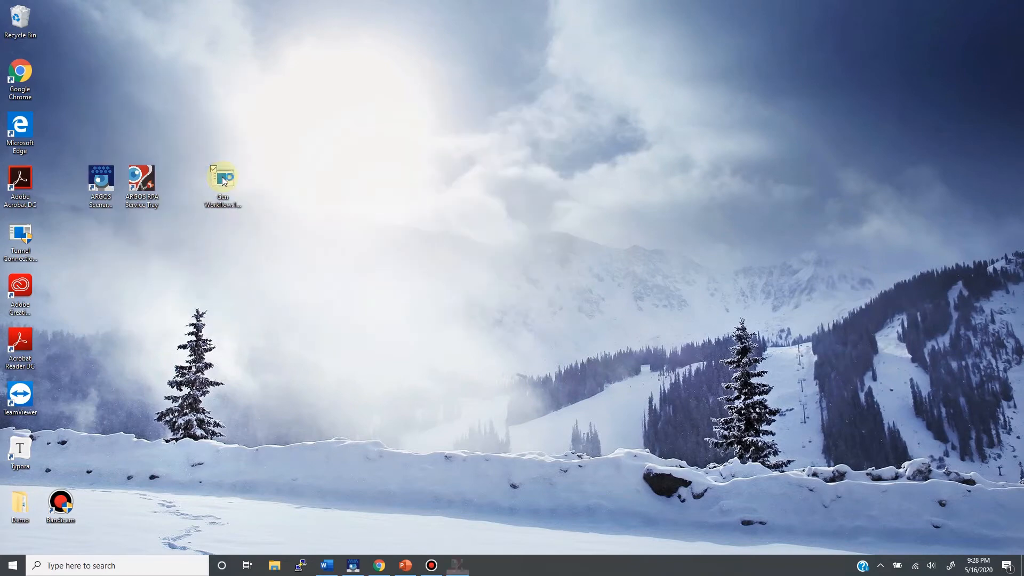
pyautogui.doubleClick(222, 183)
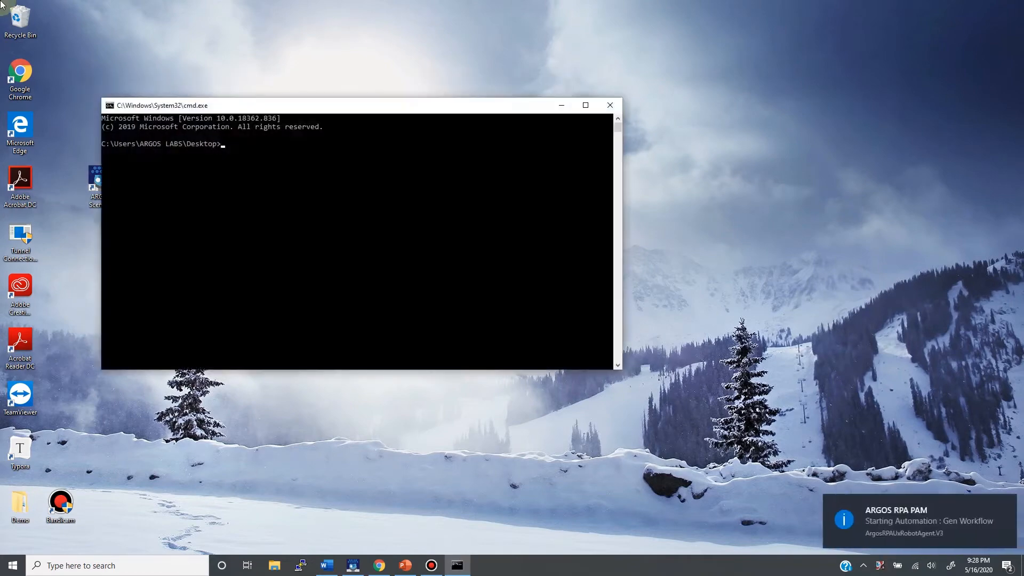
pyautogui.write('dir')
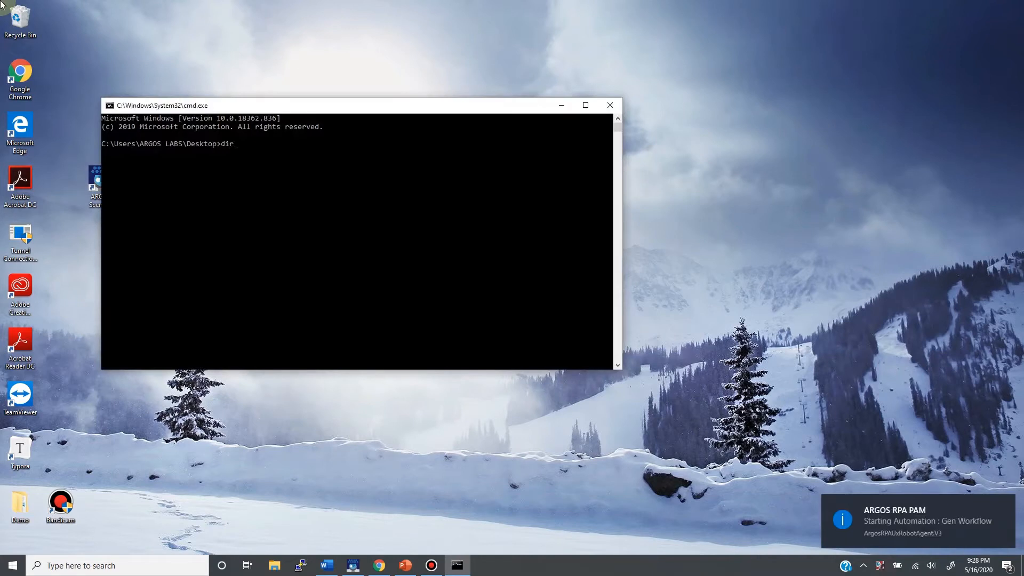
pyautogui.press('Enter')
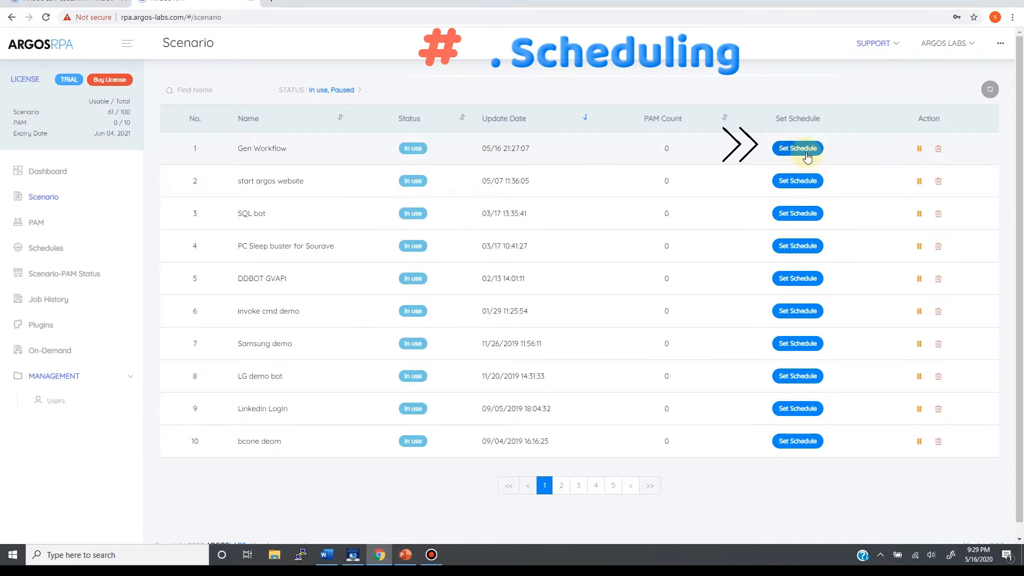
# - Assign the note robot as a PAM in Gen Workflow's schedule
pyautogui.click(797, 149)
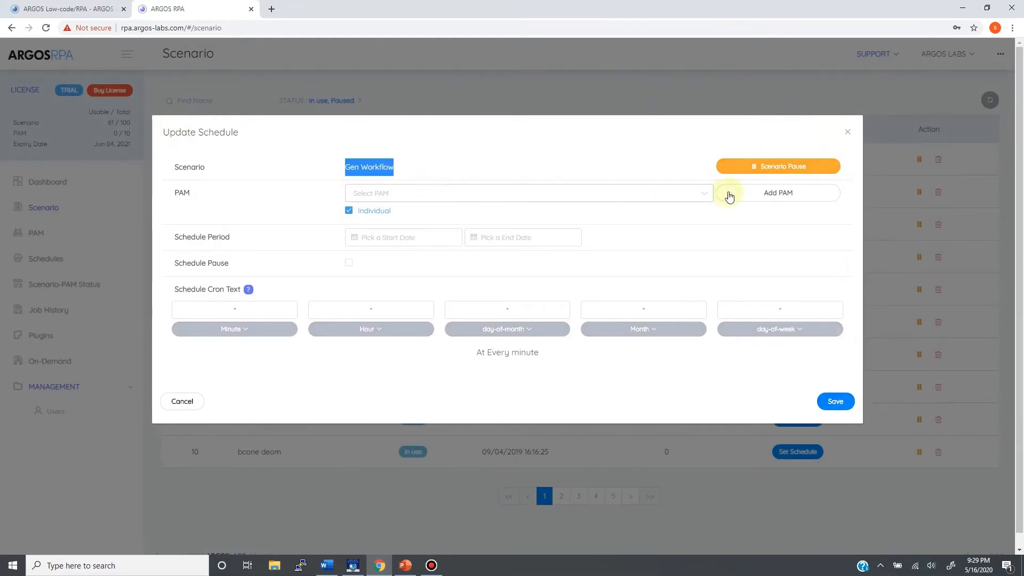
pyautogui.click(777, 193)
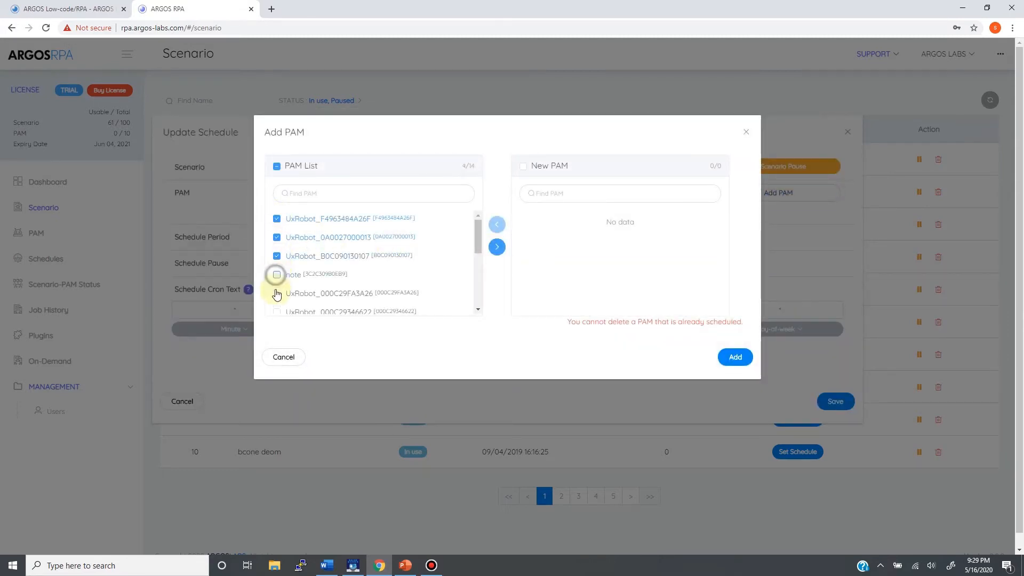
pyautogui.click(276, 273)
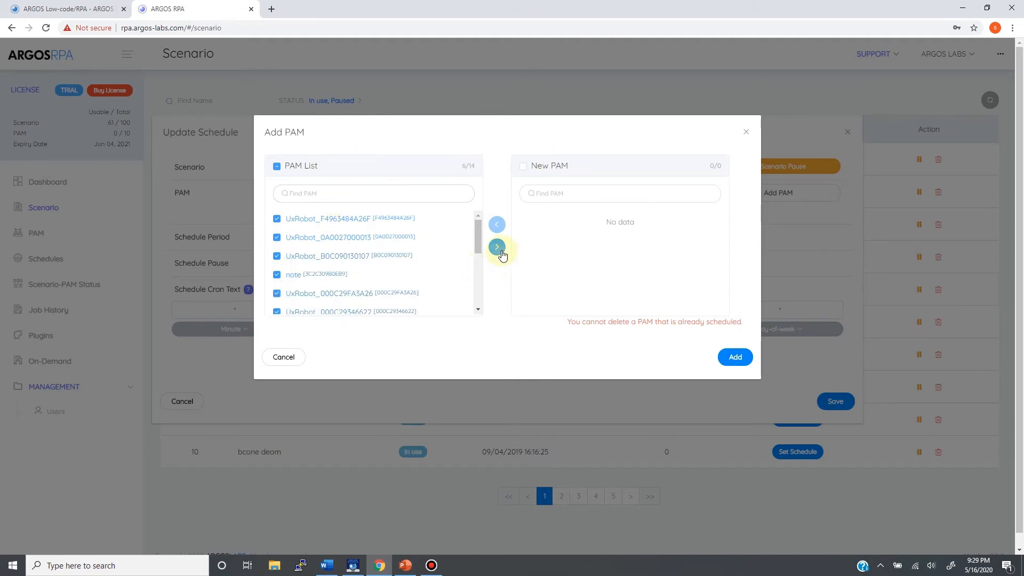
pyautogui.click(496, 251)
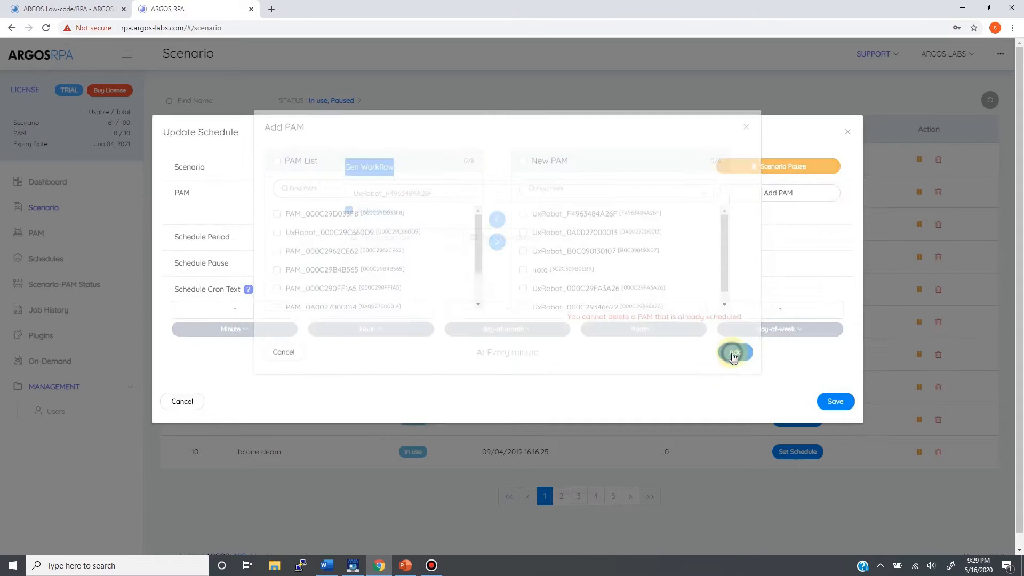
pyautogui.click(735, 352)
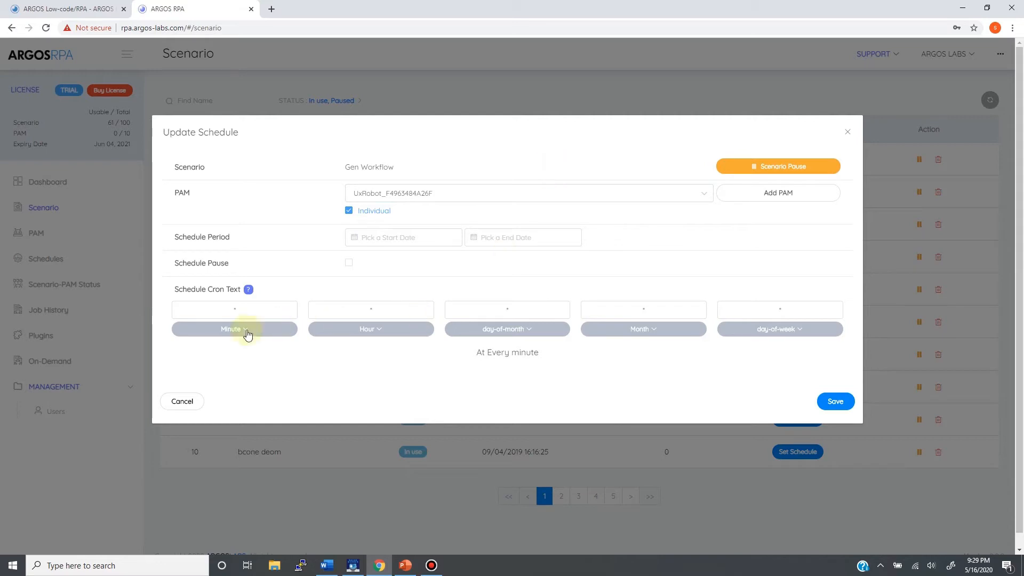
pyautogui.moveTo(820, 300)
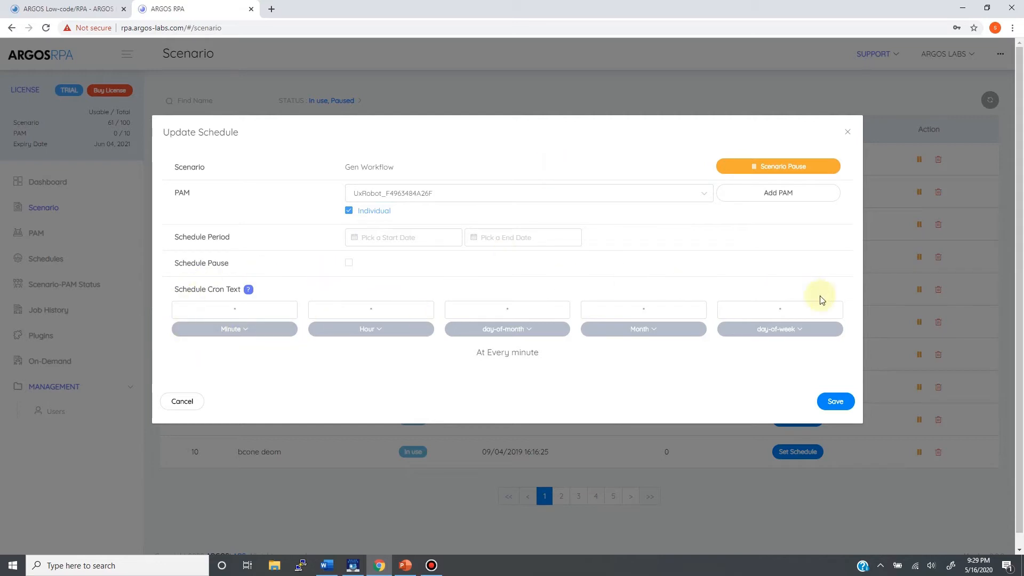
# - Set the cron Minute field to */30, leaving the schedule start and end dates empty
pyautogui.click(233, 309)
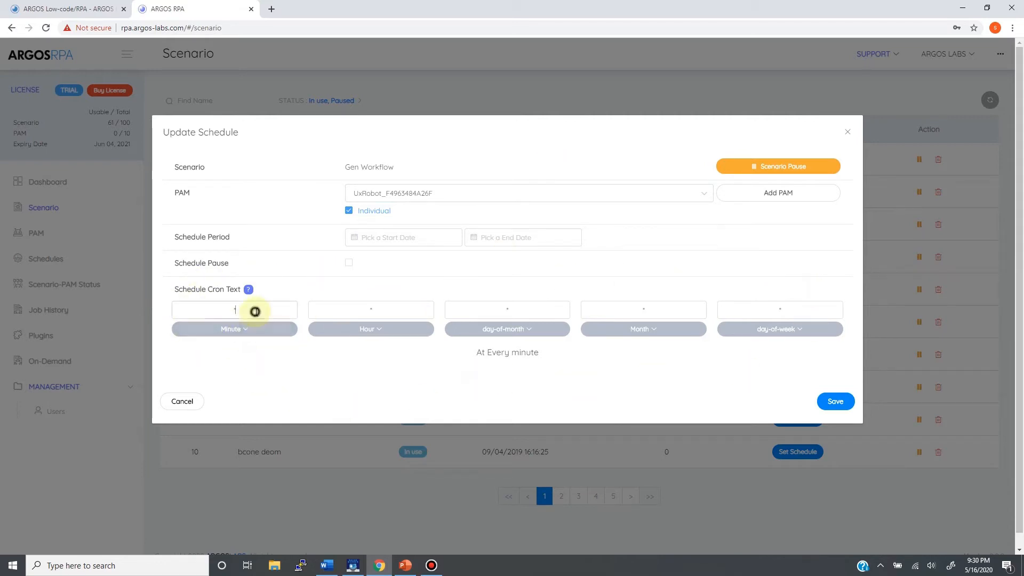
pyautogui.write('*/30')
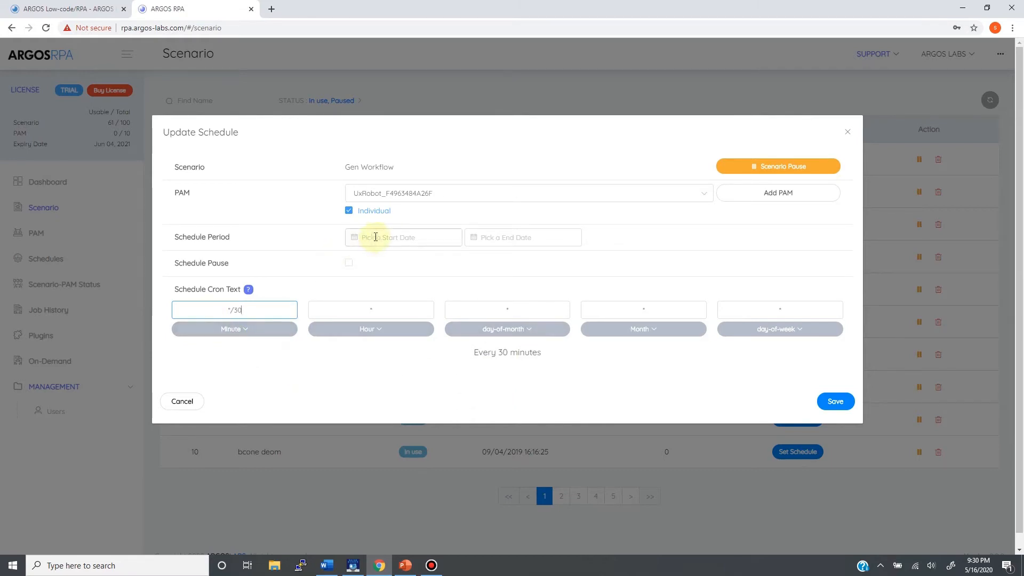
pyautogui.click(403, 237)
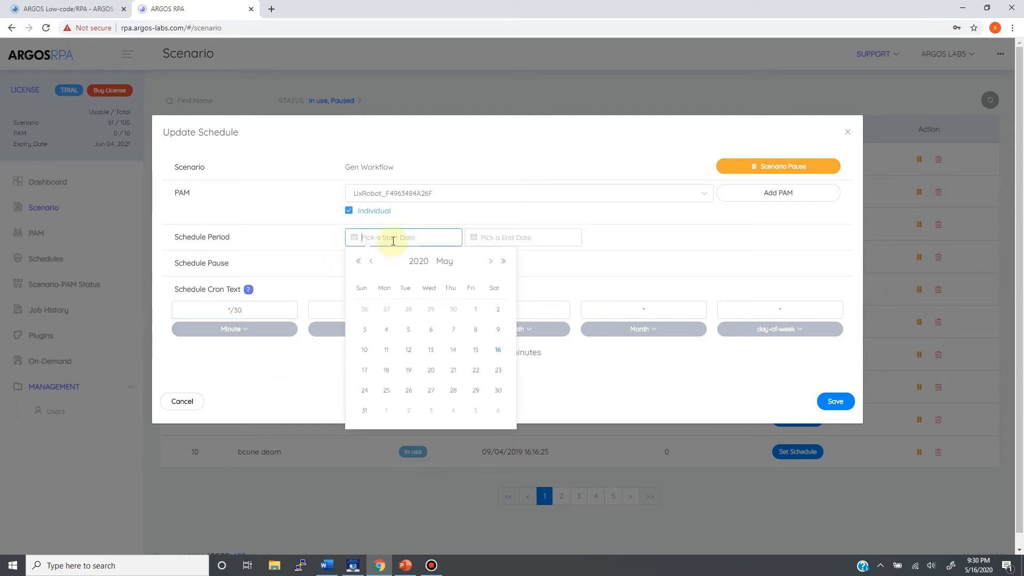
pyautogui.click(522, 237)
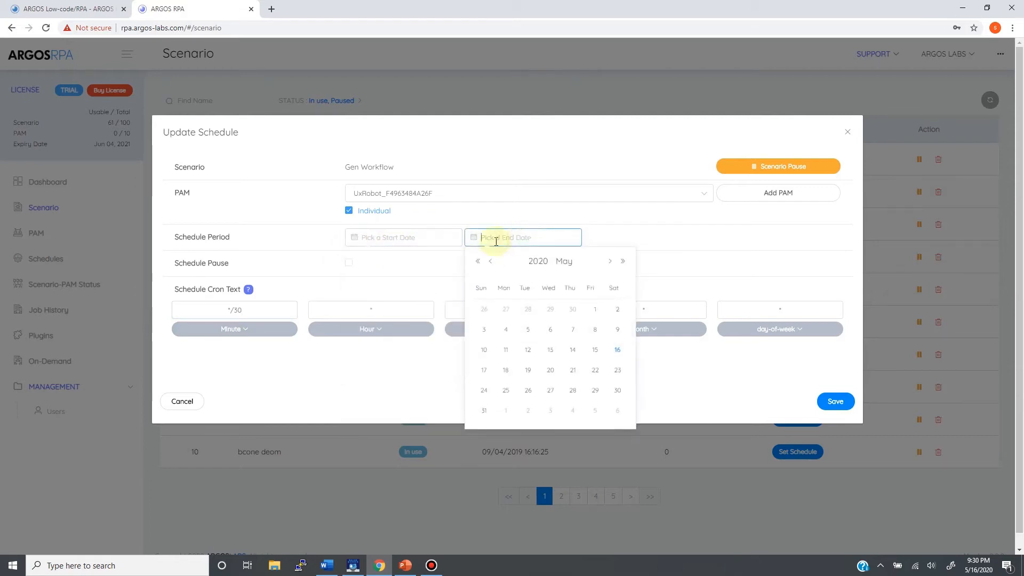
pyautogui.click(527, 270)
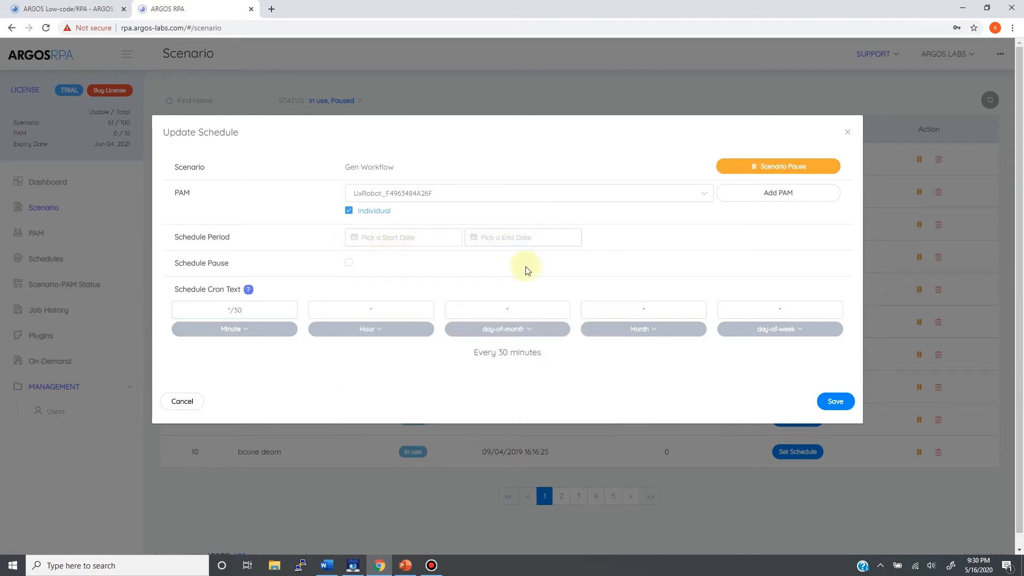
pyautogui.moveTo(433, 274)
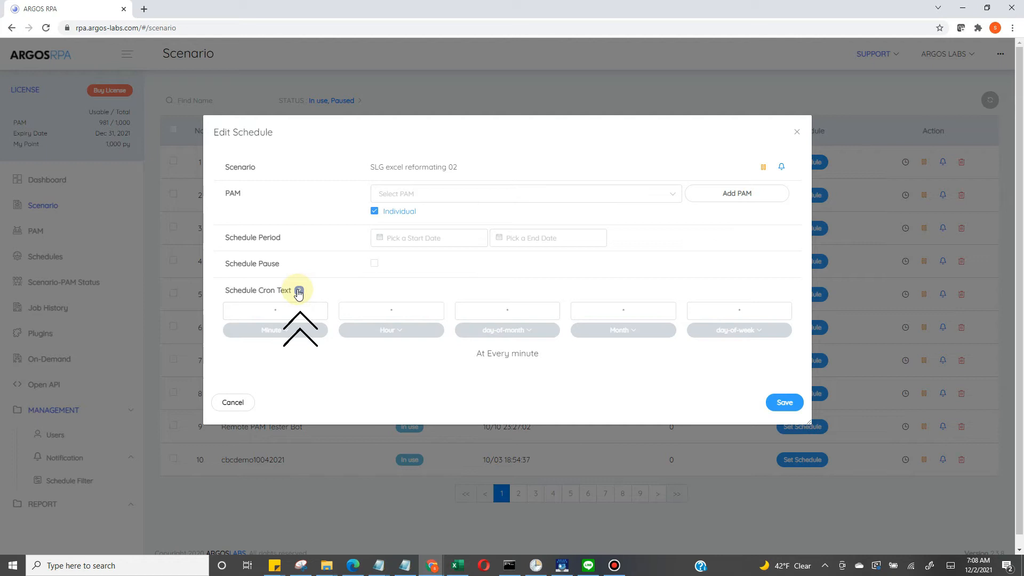
# - View the cron help's allowed Month values (1-12, JAN-DEC) and Minute values
pyautogui.click(299, 290)
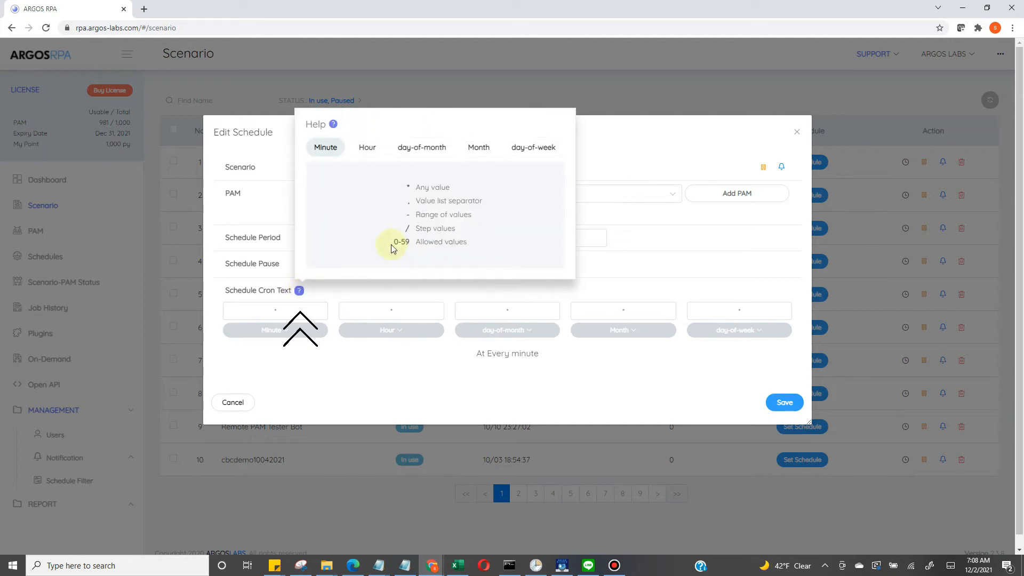
pyautogui.click(478, 147)
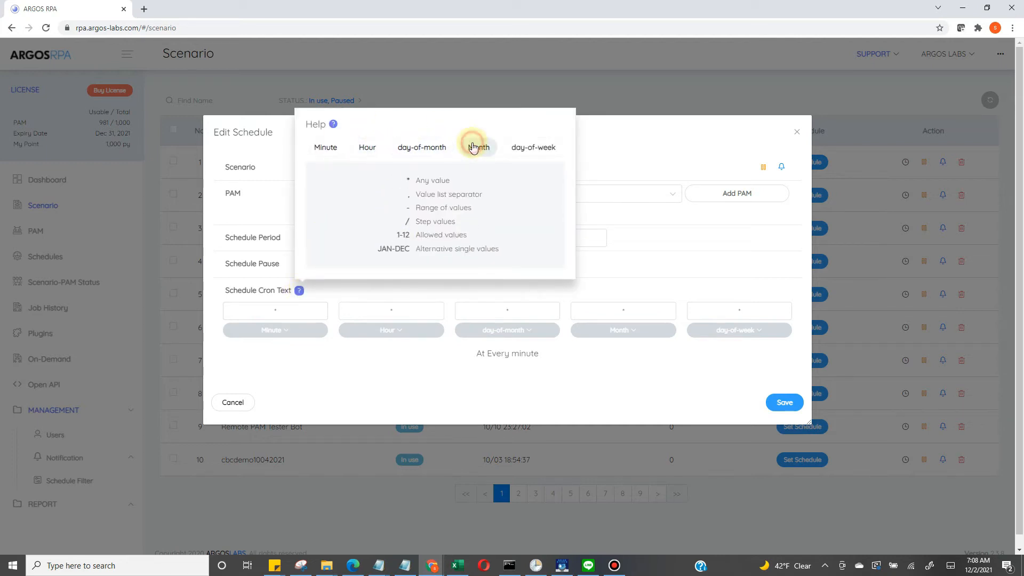
pyautogui.click(326, 148)
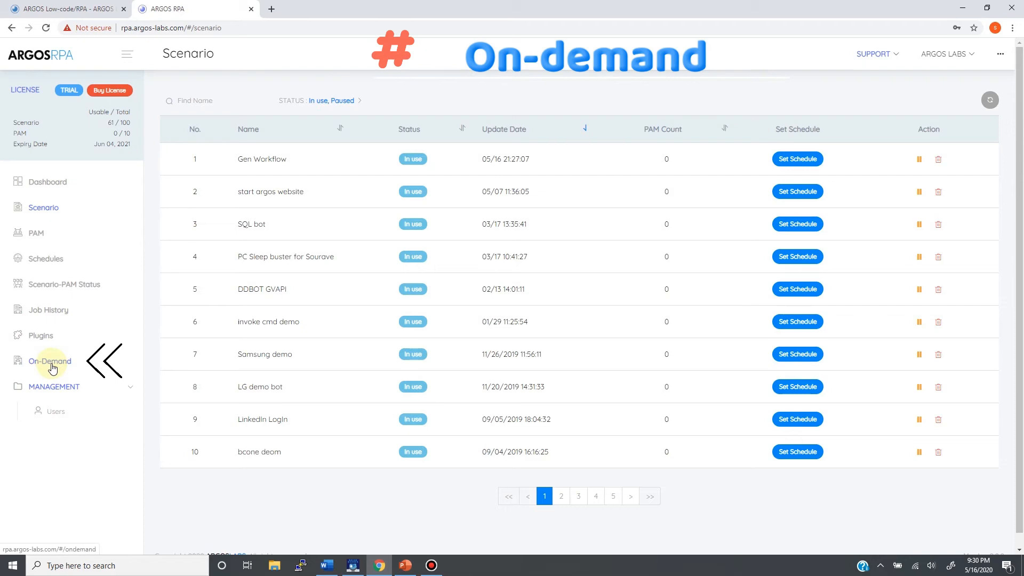
# - Run Gen Workflow on demand on the UxRobot PAM
pyautogui.click(50, 360)
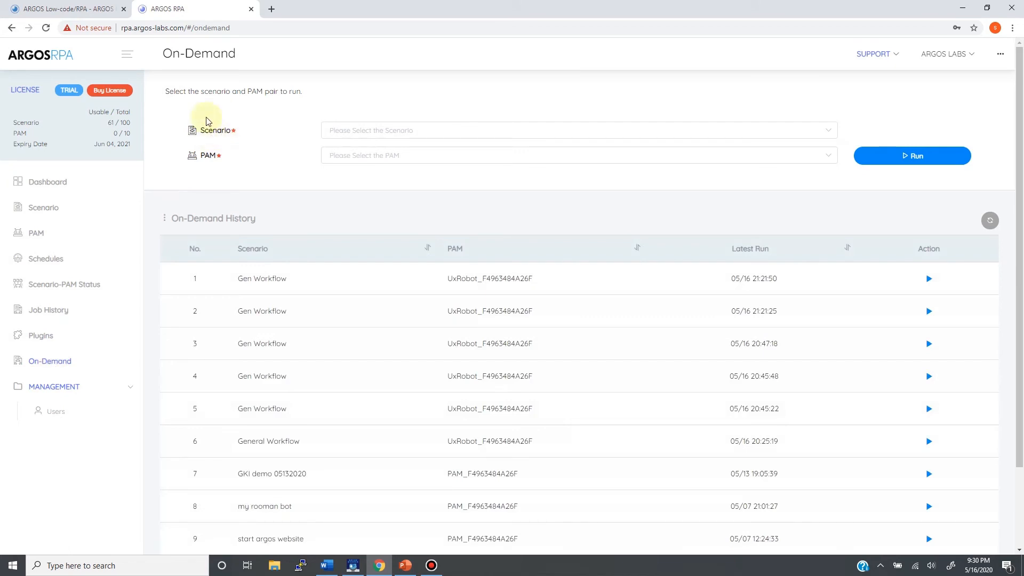
pyautogui.moveTo(228, 155)
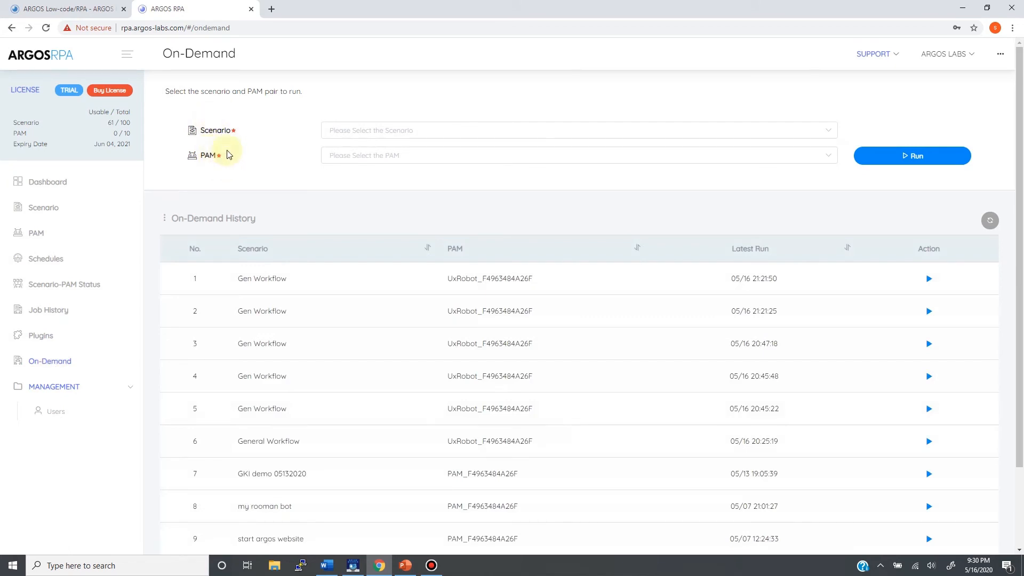
pyautogui.click(577, 130)
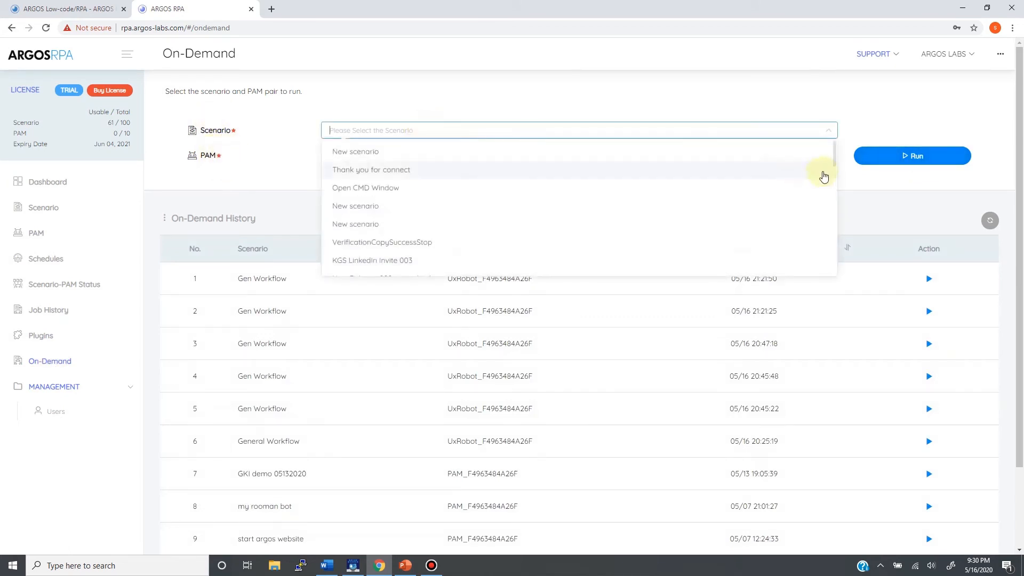
pyautogui.scroll(-3)
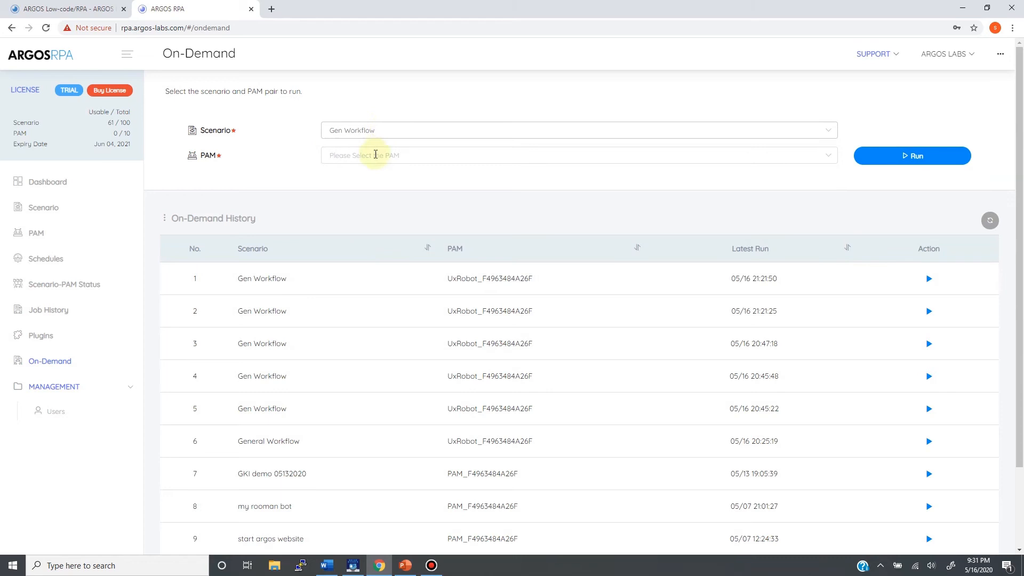
pyautogui.click(575, 155)
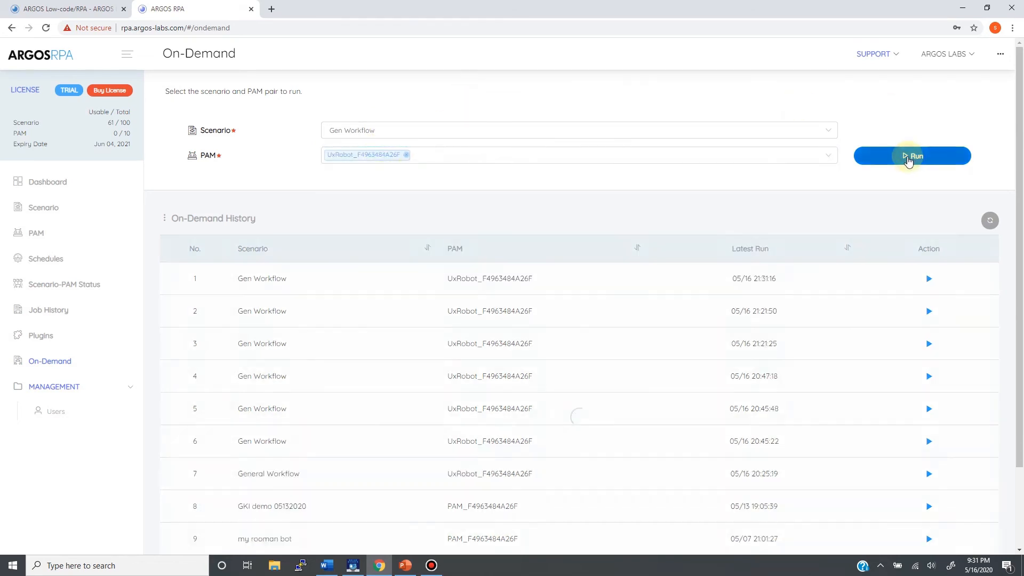
pyautogui.click(911, 156)
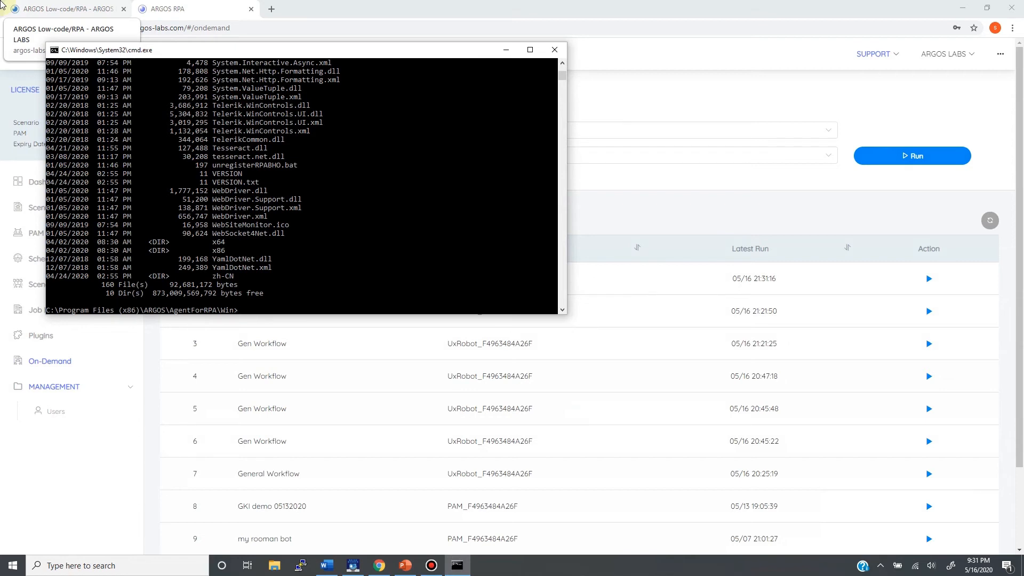
# - Bring up the cmd.exe window listing files in C:\Program Files (x86)\ARGOS\AgentForRPA\Win
pyautogui.click(554, 50)
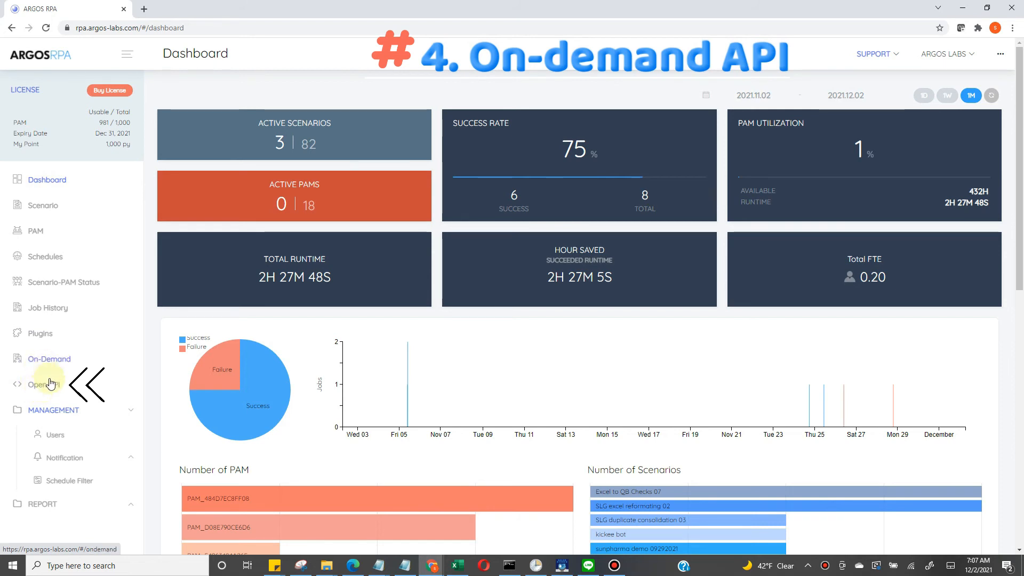
# - Load the Open API page with its three APIs and one API token
pyautogui.click(44, 384)
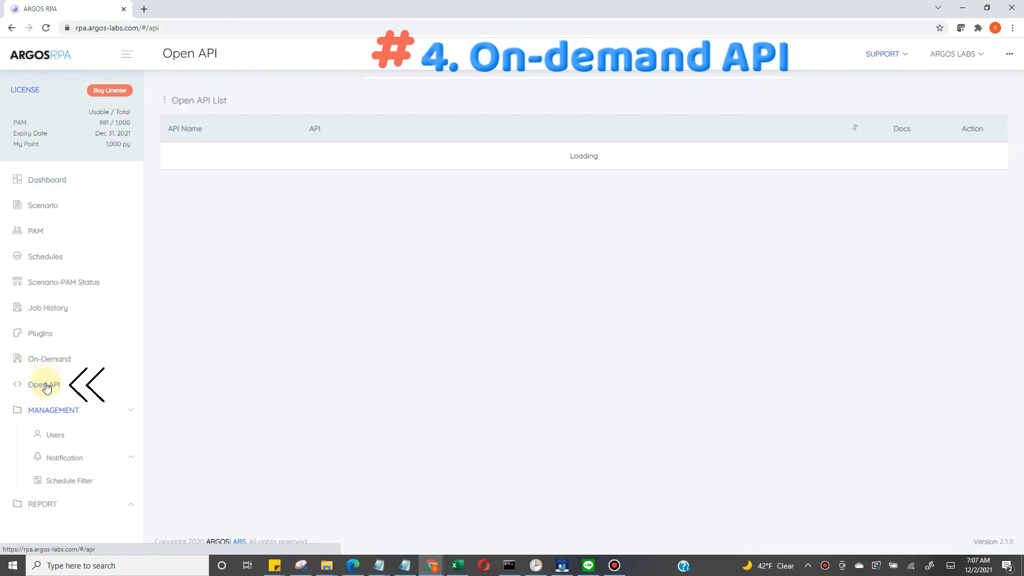
pyautogui.click(44, 384)
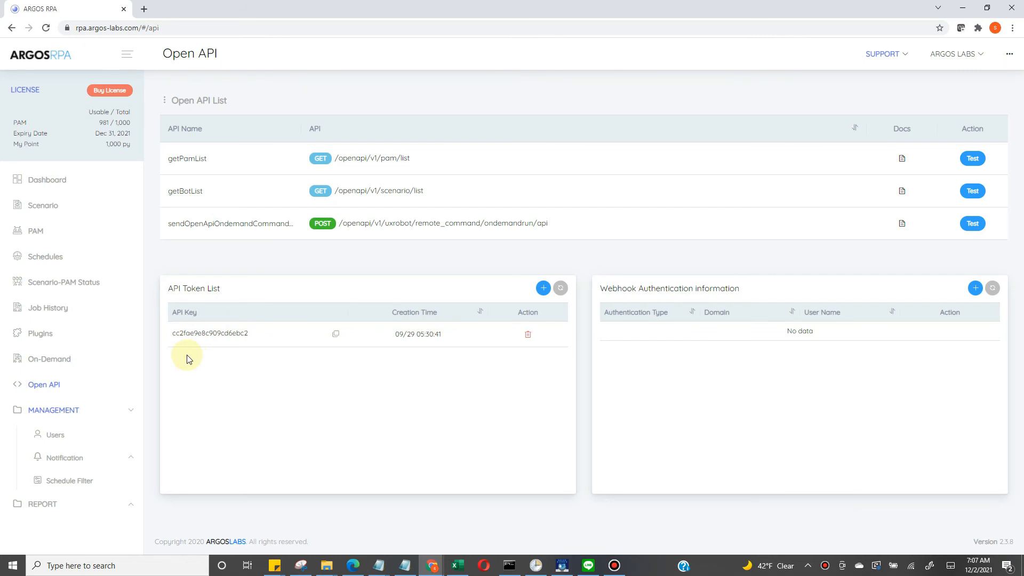
pyautogui.moveTo(736, 234)
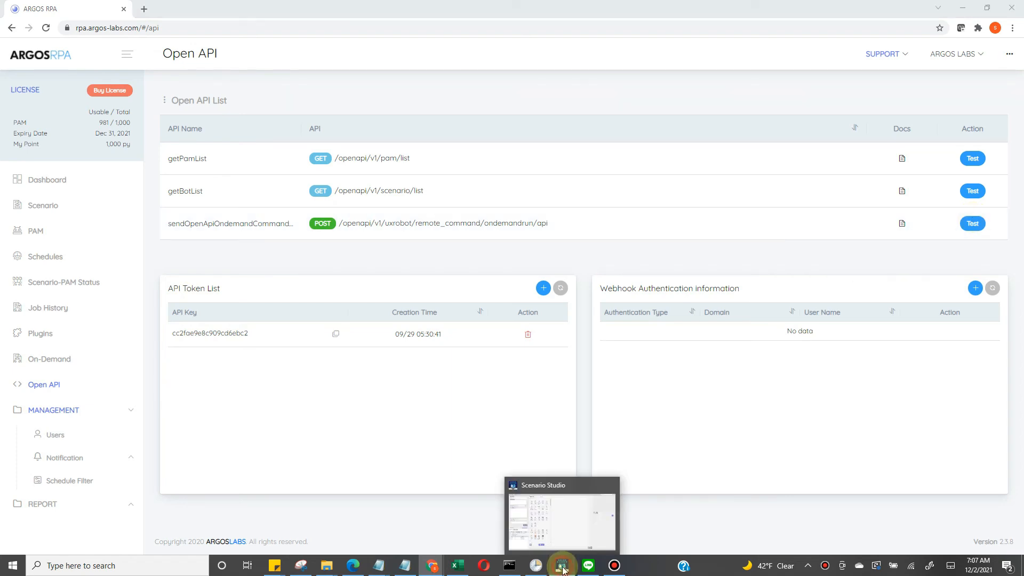
# - Search Scenario Studio's operations for 'argos api' to surface the ARGOS API plugin
pyautogui.click(560, 566)
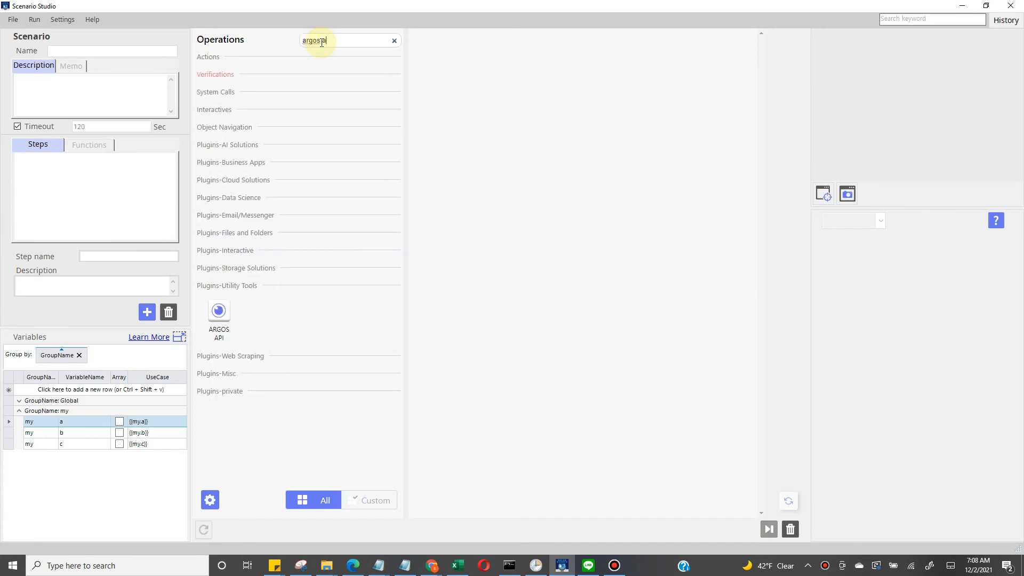
pyautogui.doubleClick(219, 317)
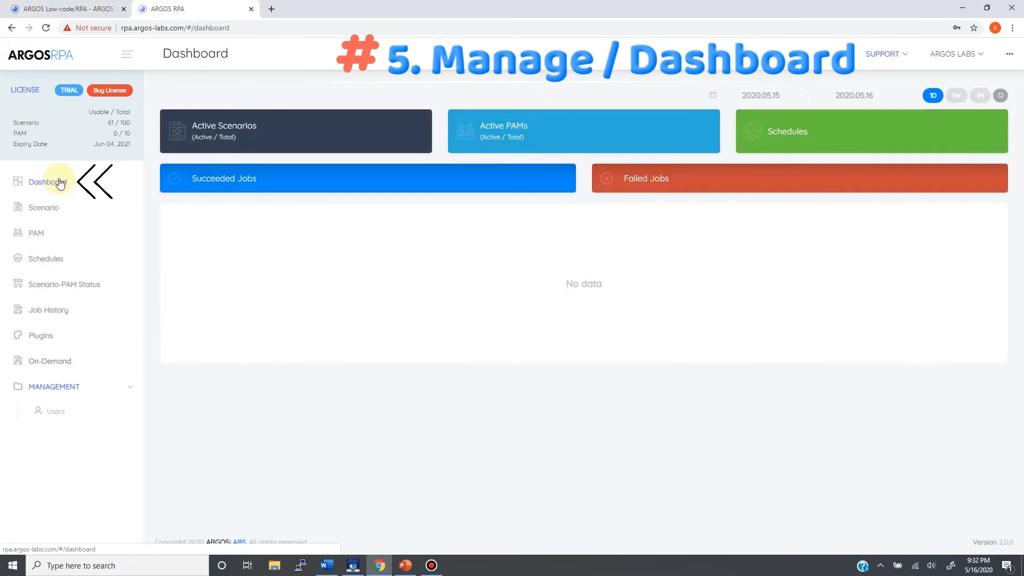
# - Return to the dashboard, sign back in, and confirm 4 succeeded and 0 failed Gen Workflow jobs
pyautogui.click(45, 28)
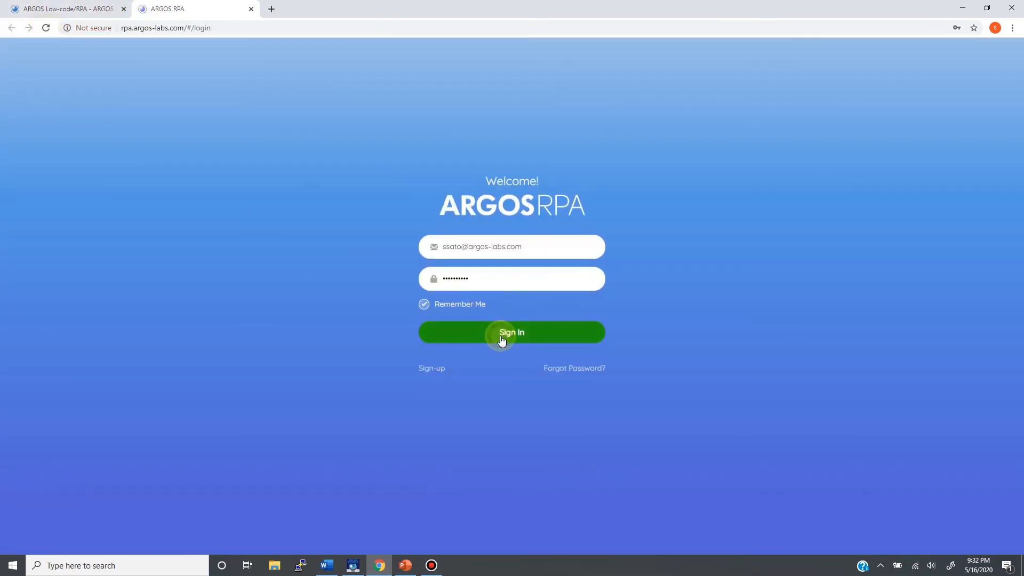
pyautogui.click(511, 332)
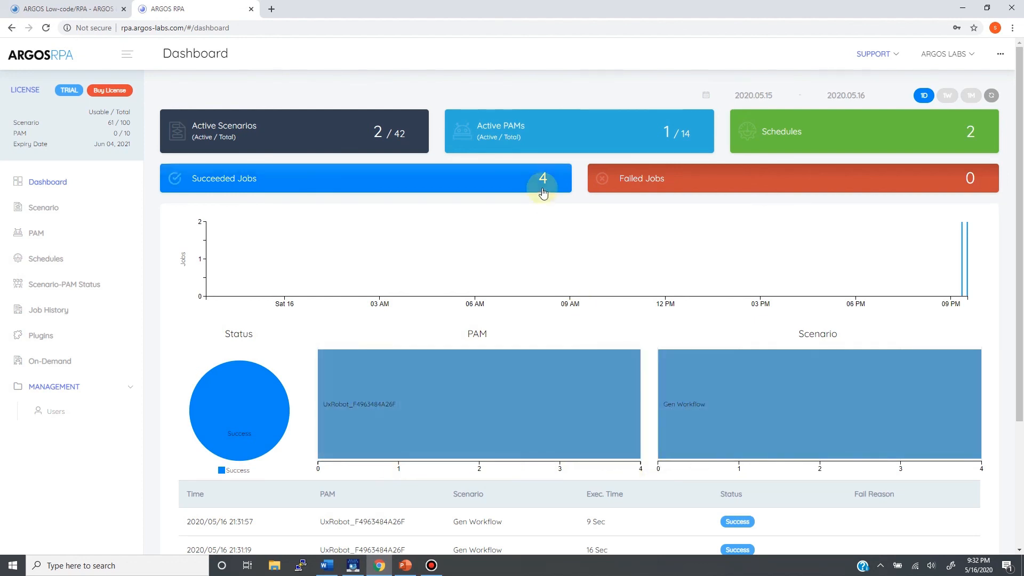
pyautogui.moveTo(783, 188)
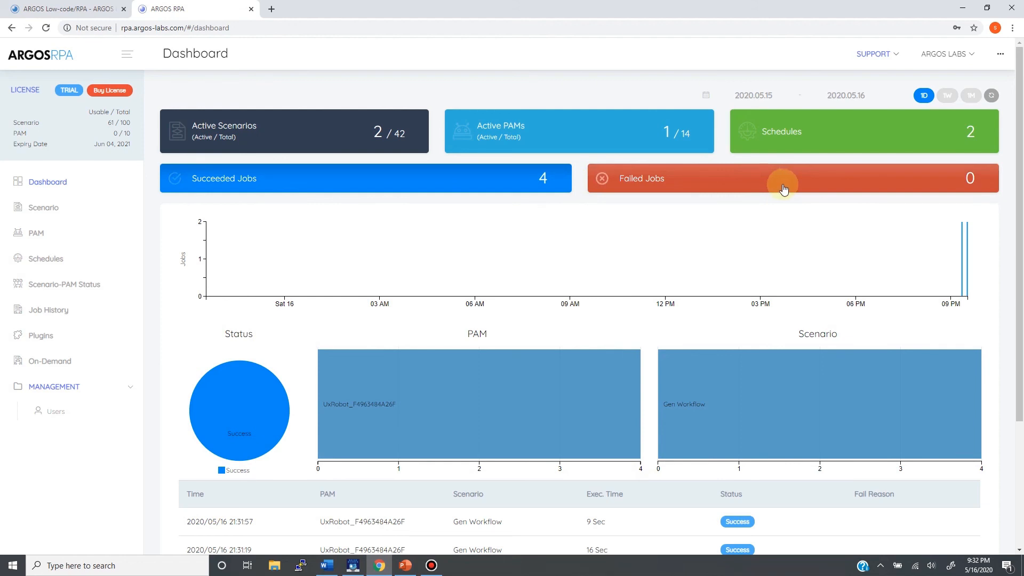
pyautogui.moveTo(844, 363)
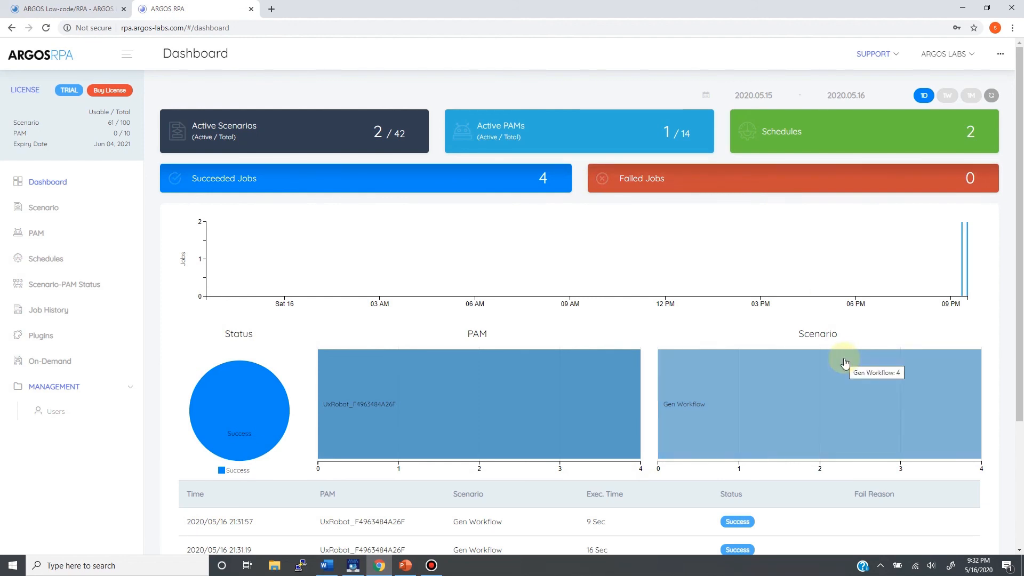